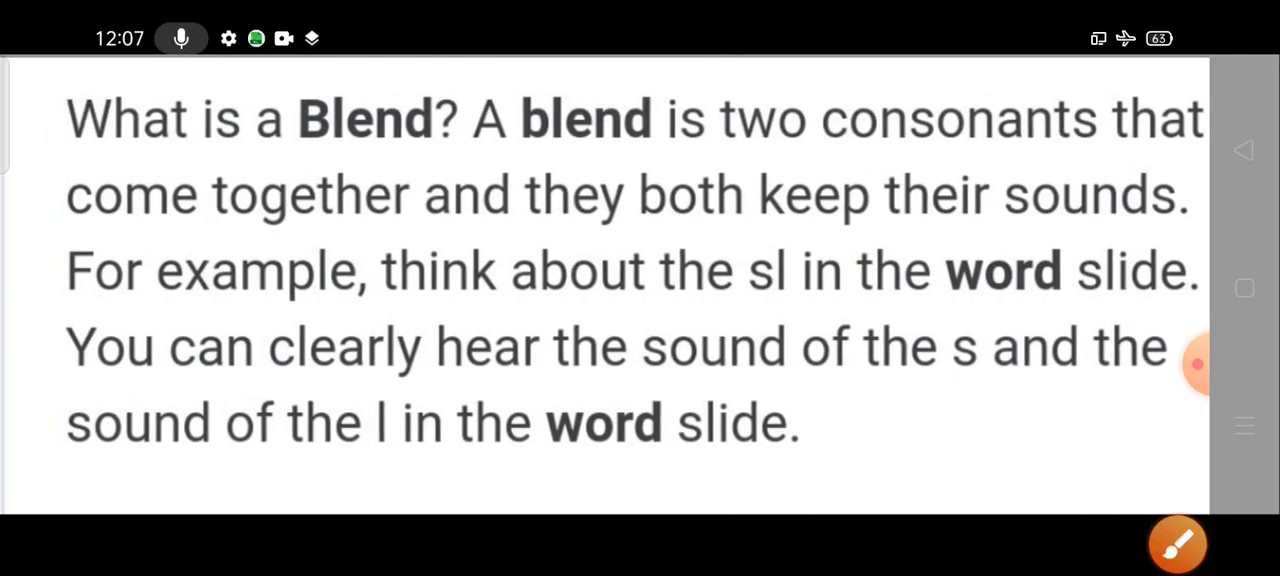
Step: Draw red underlines beneath each line of the blend definition, from the opening through 'slide'
left_click_drag(66, 155, 230, 155)
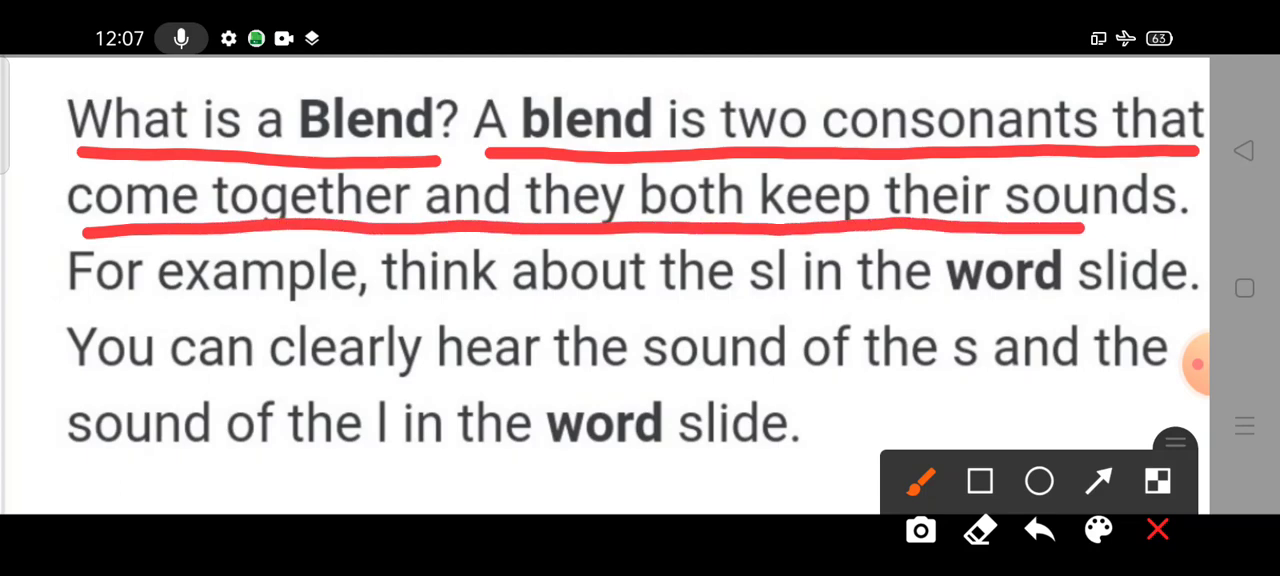
left_click_drag(65, 312, 230, 312)
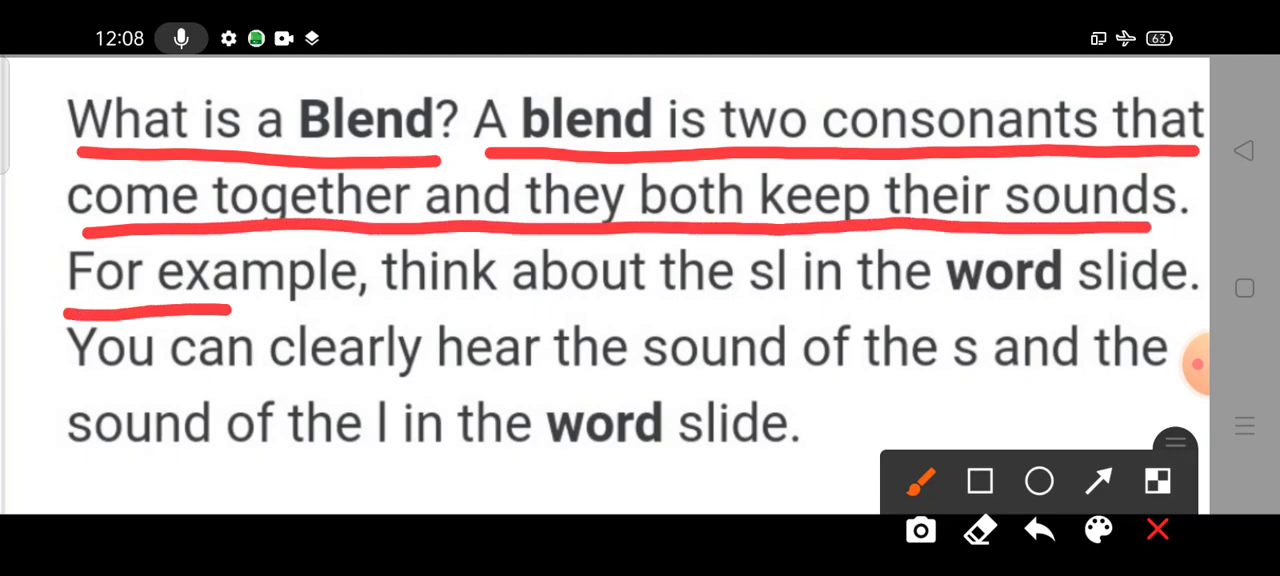
left_click_drag(230, 310, 690, 310)
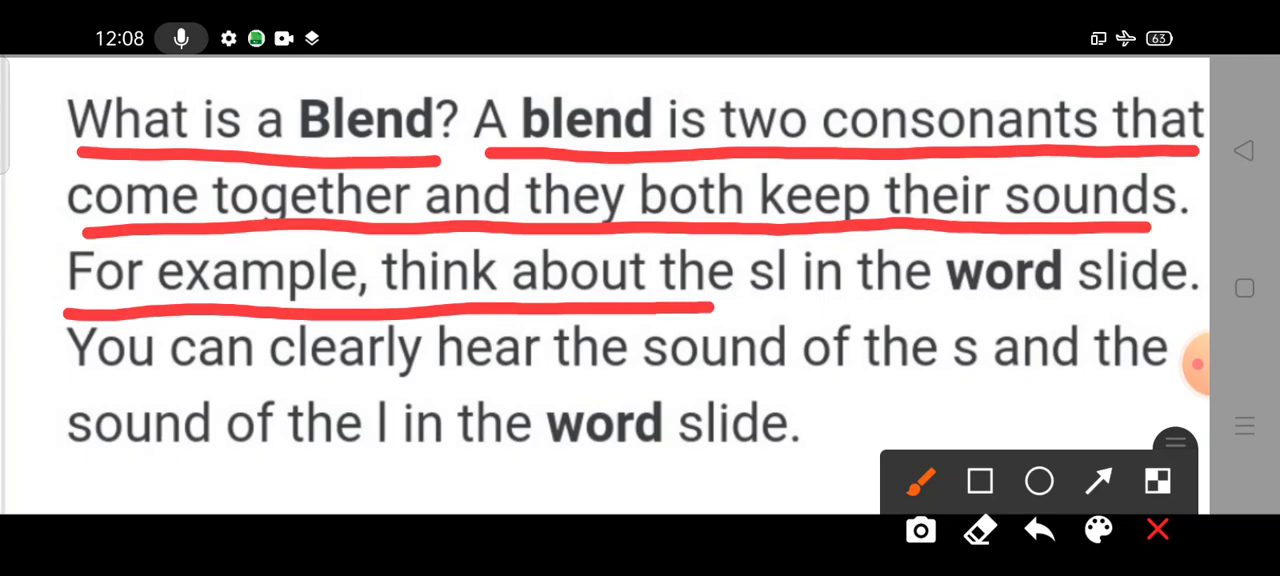
left_click_drag(700, 310, 940, 310)
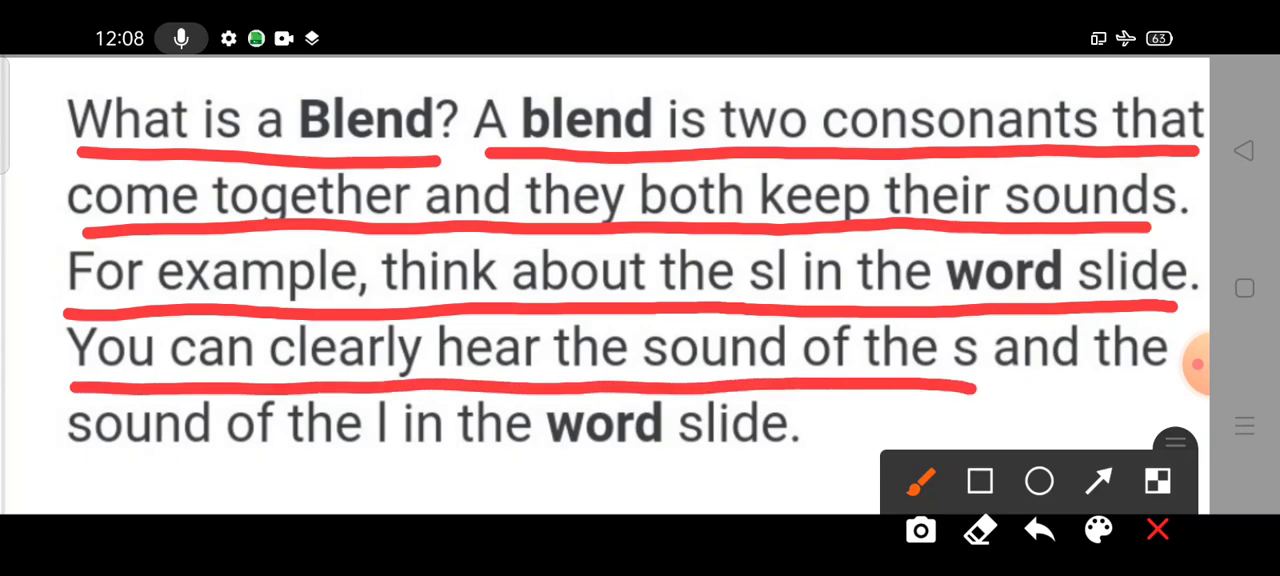
left_click_drag(66, 463, 260, 463)
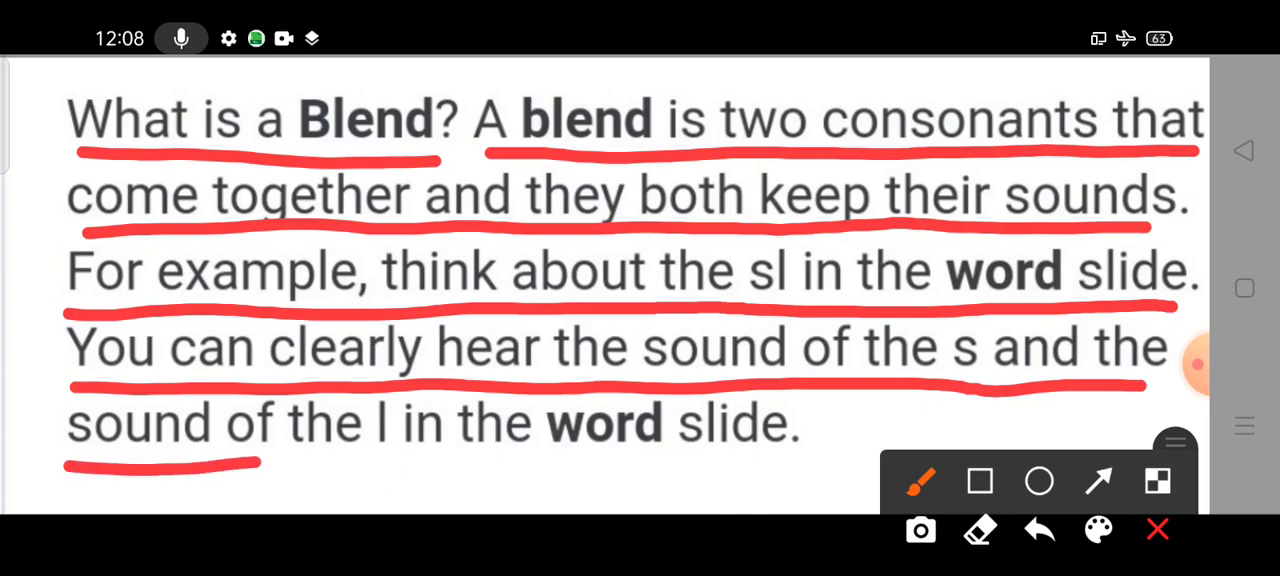
left_click_drag(260, 463, 800, 455)
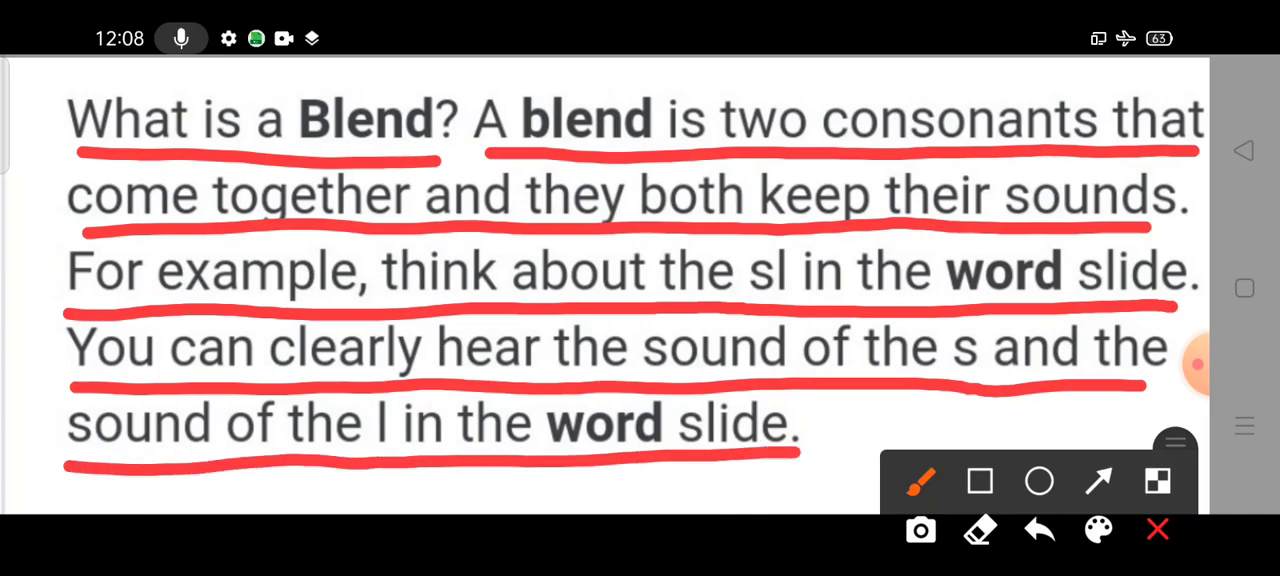
left_click(1154, 529)
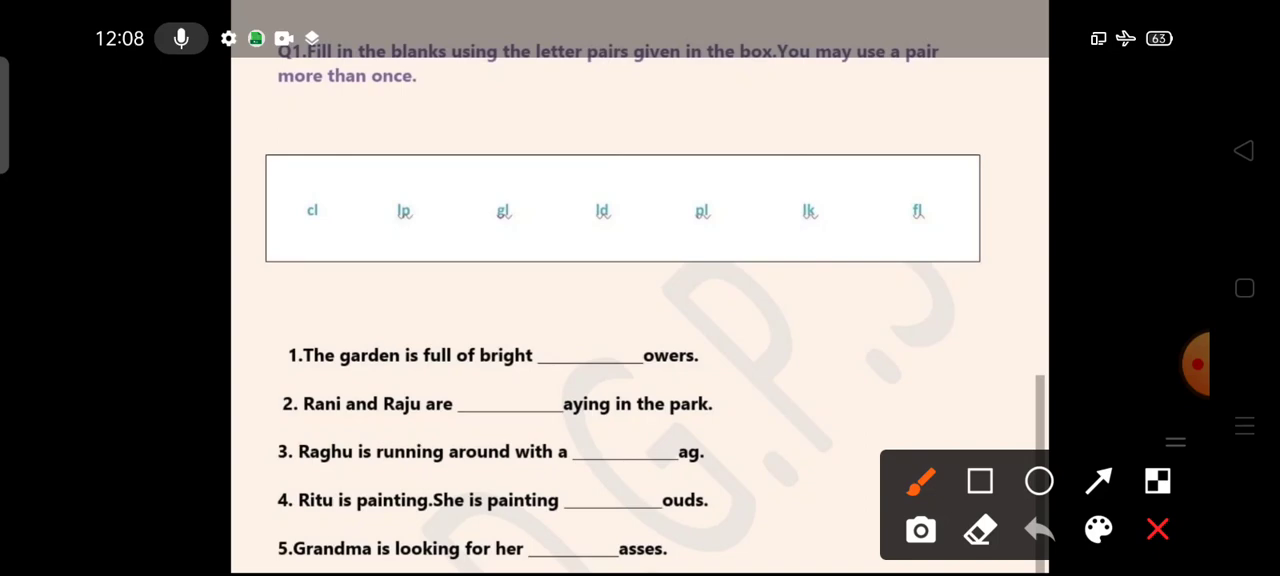
Step: Underline 'given in the box… use a pair' and 'more than once' in red
left_click_drag(635, 80, 718, 78)
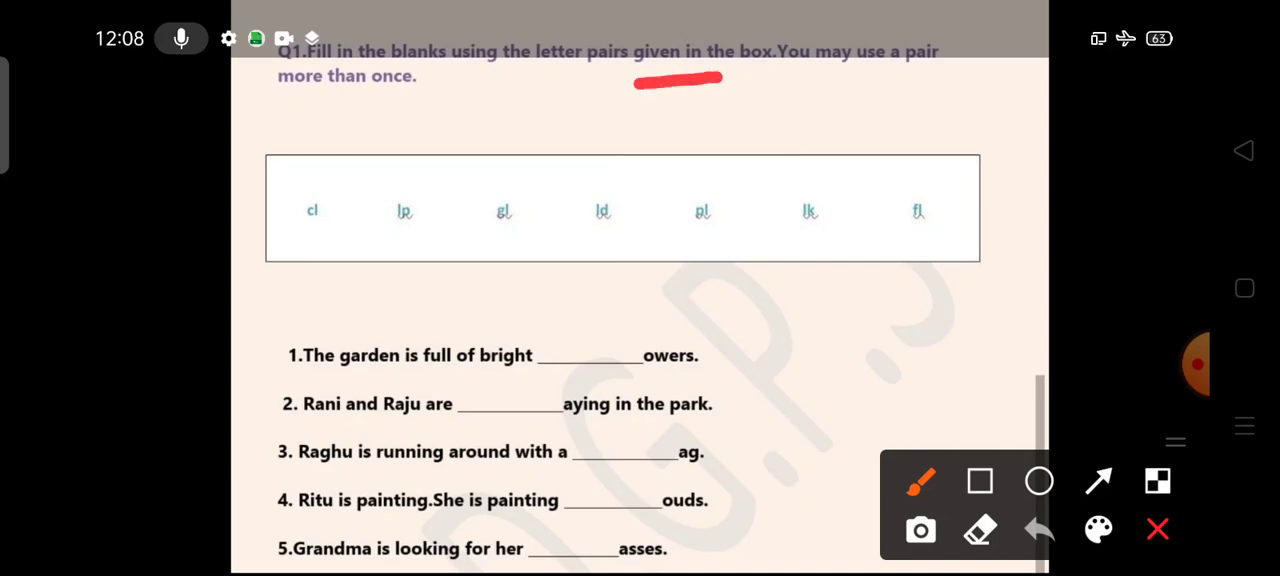
left_click_drag(720, 80, 945, 80)
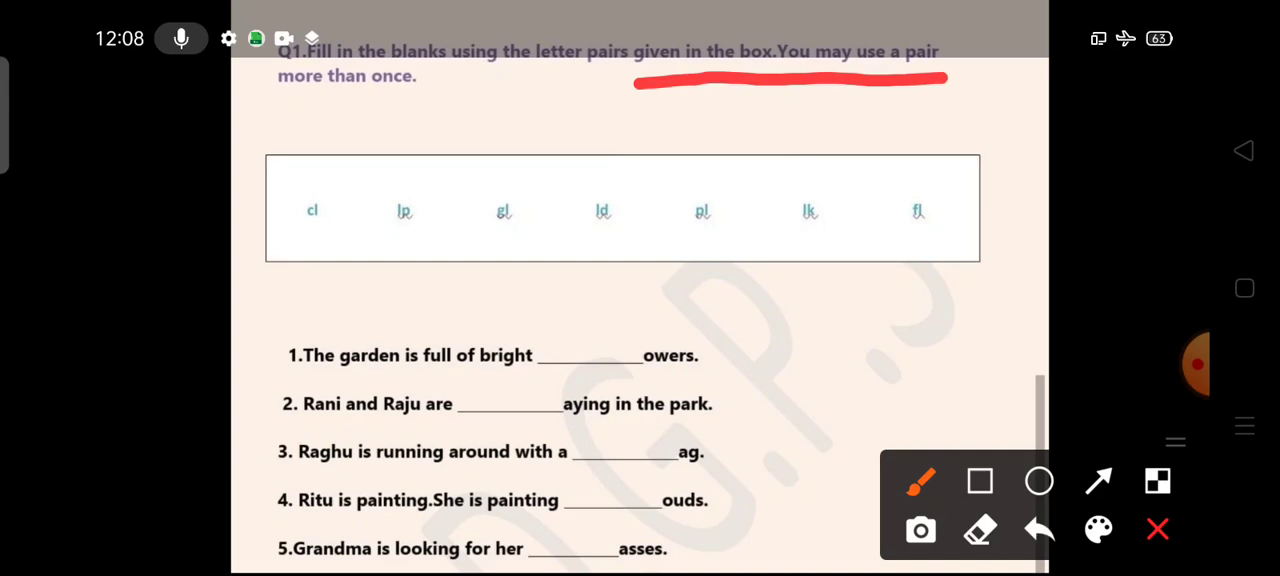
left_click_drag(262, 100, 425, 100)
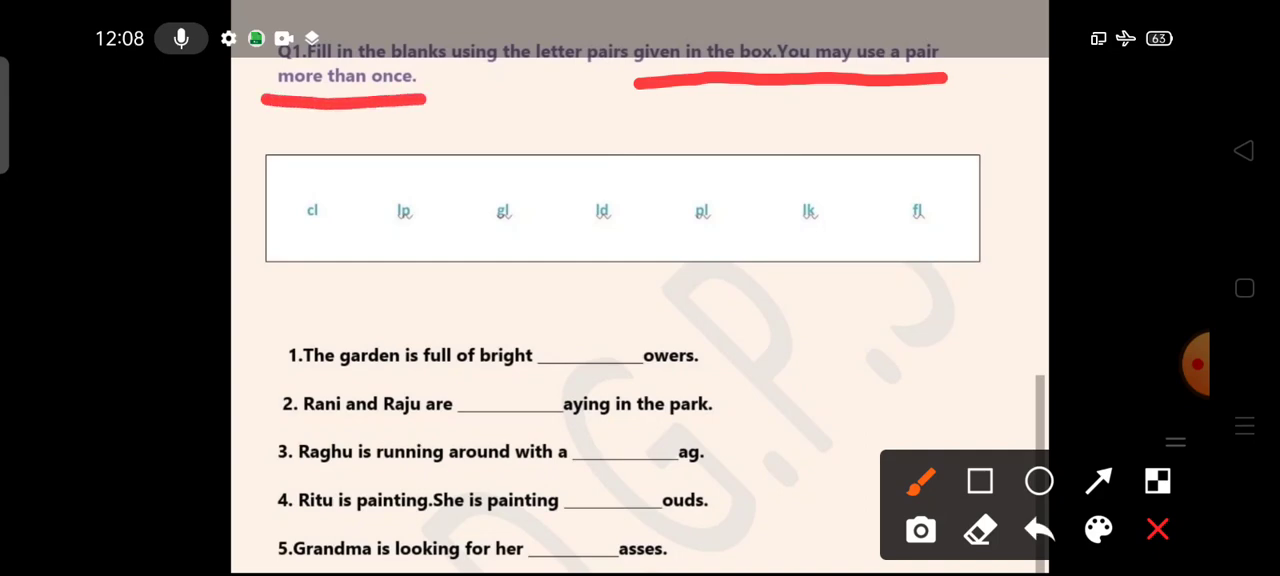
Step: Tick the letter pairs in the box, including 'fl', and mark the first blank
left_click_drag(310, 175, 375, 150)
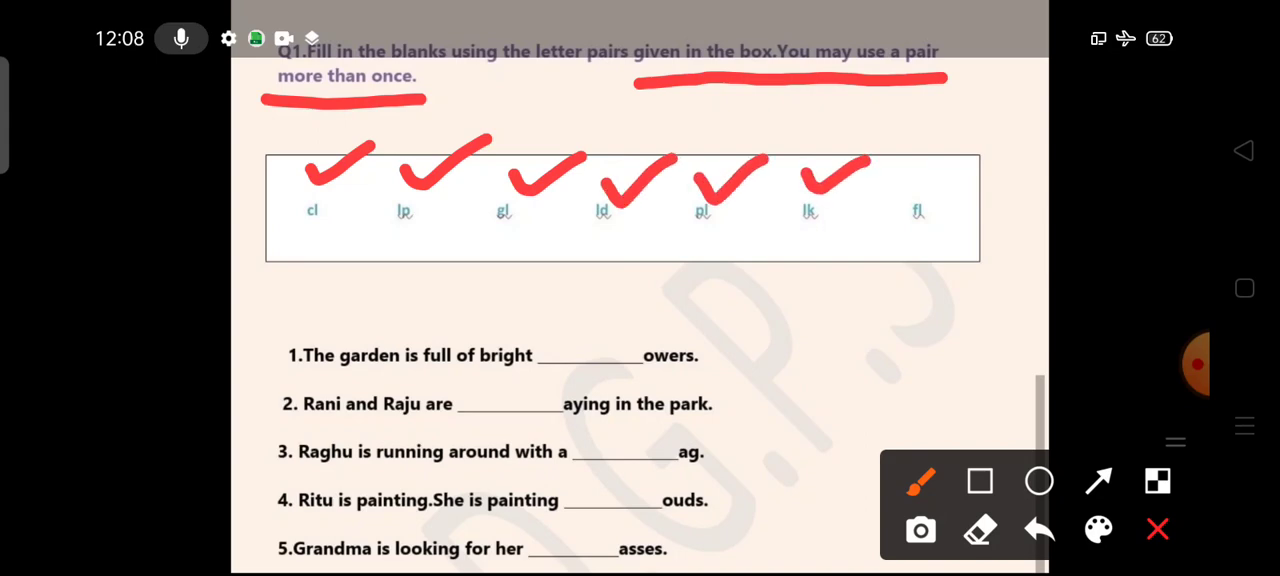
left_click_drag(900, 195, 960, 160)
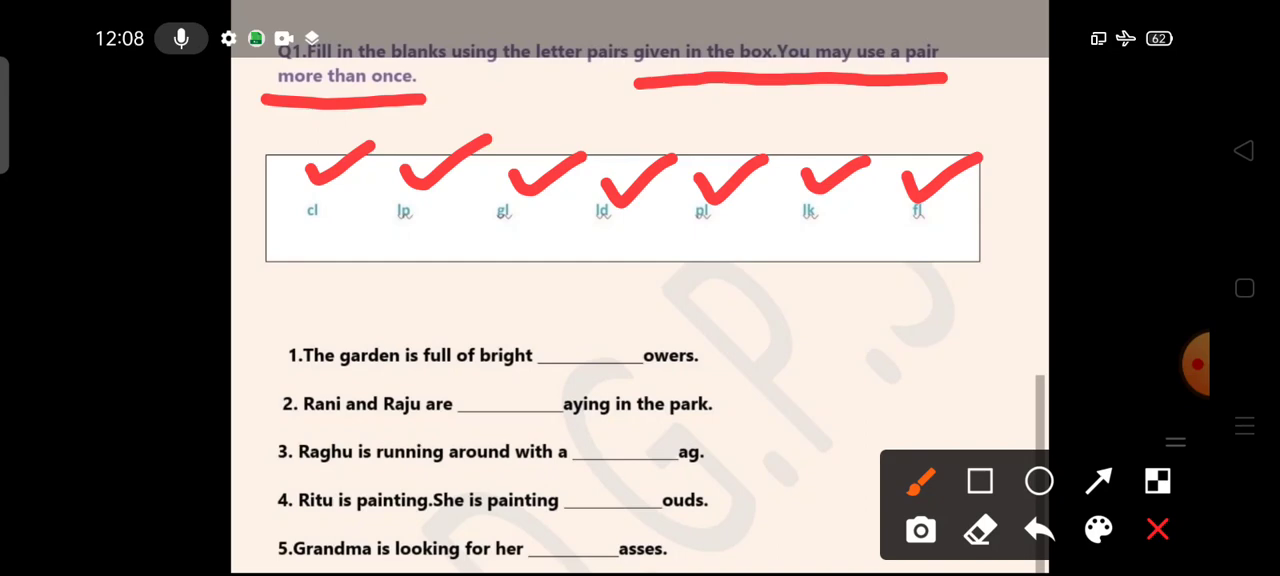
left_click_drag(625, 378, 703, 378)
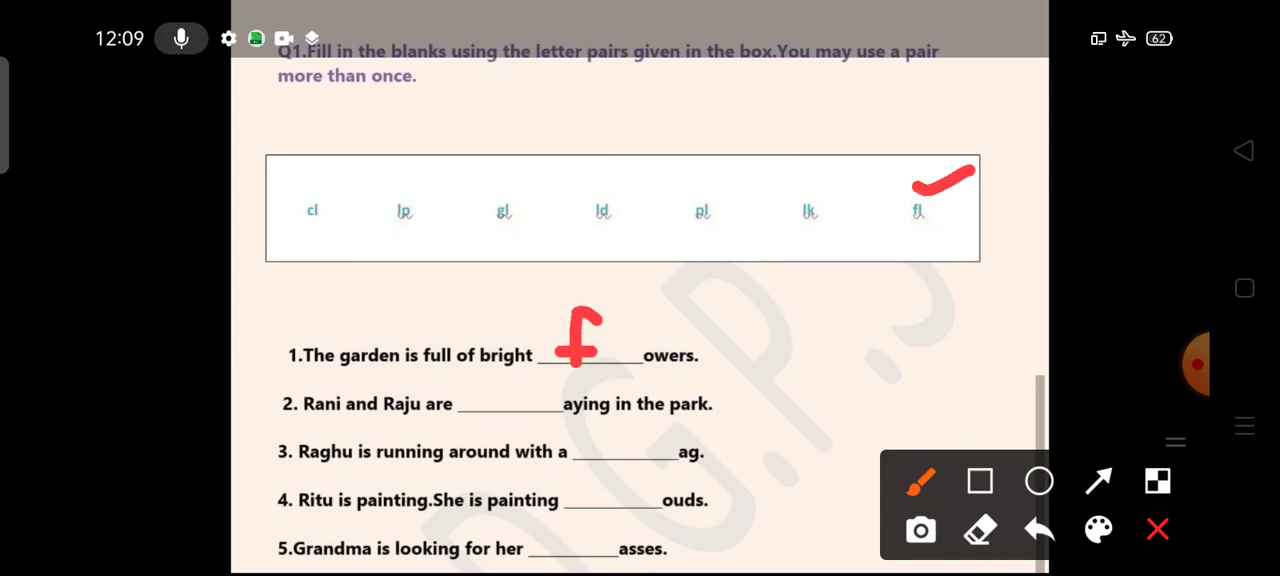
Step: Handwrite fl, pl, fl, cl and gl in blanks 1–5, ticking the 'pl' pair
left_click_drag(610, 320, 625, 355)
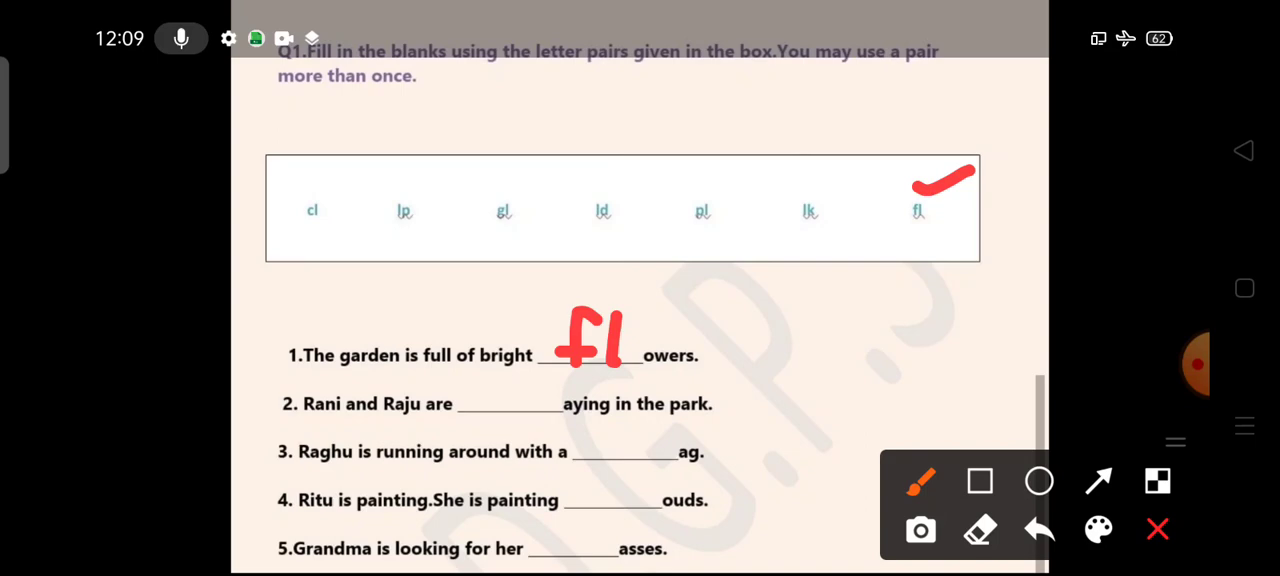
left_click_drag(695, 195, 760, 175)
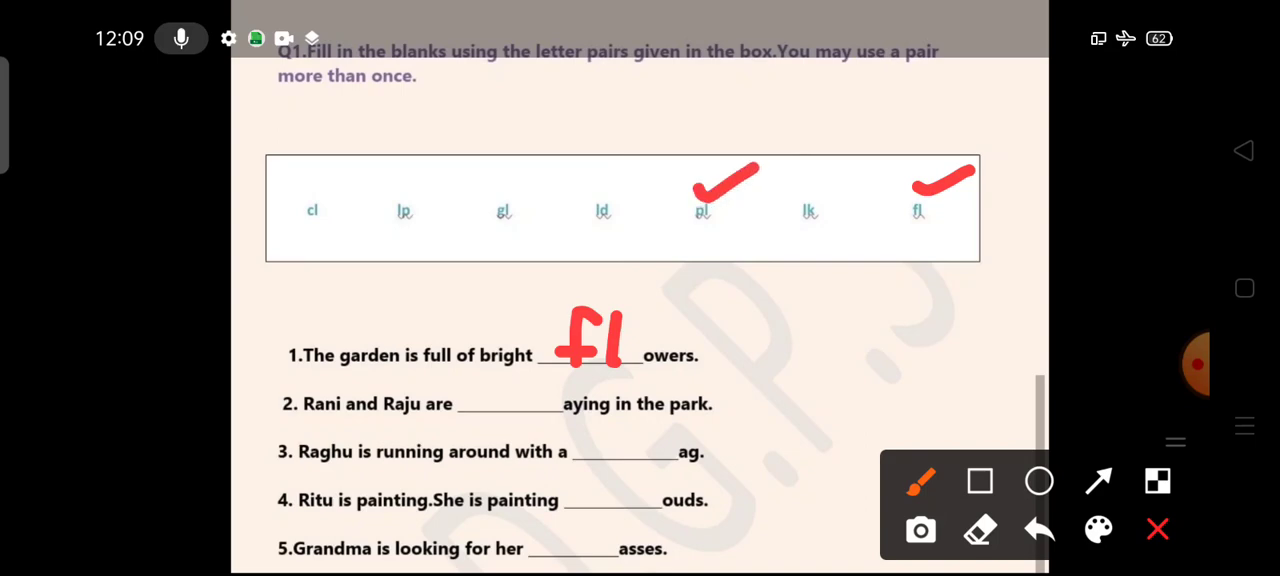
left_click_drag(515, 385, 490, 420)
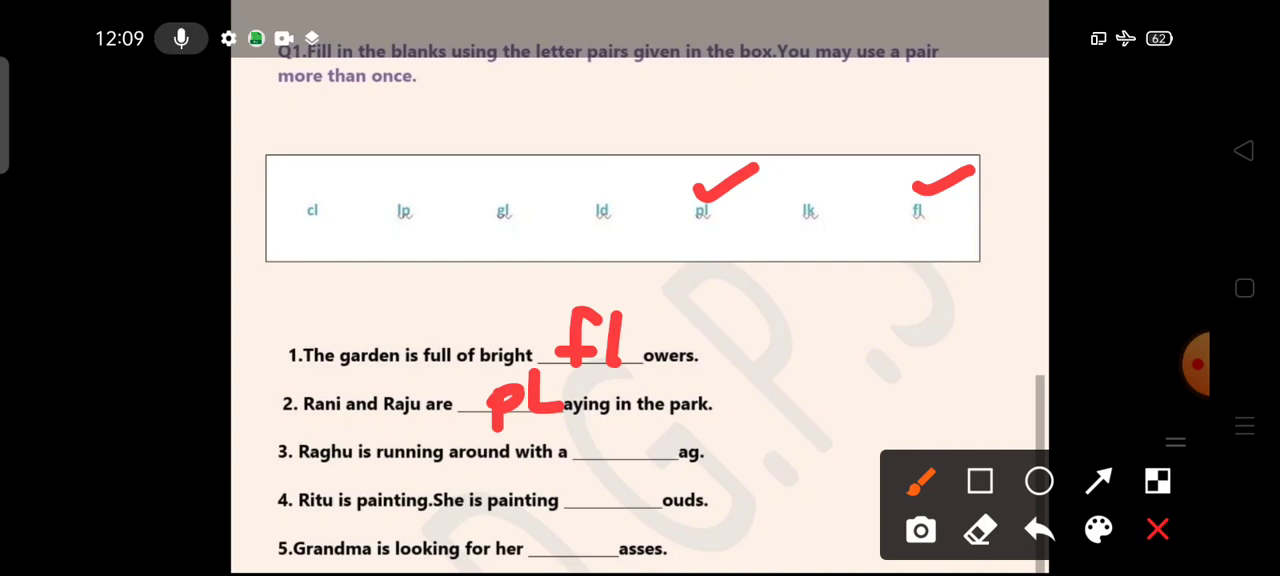
left_click_drag(910, 215, 985, 190)
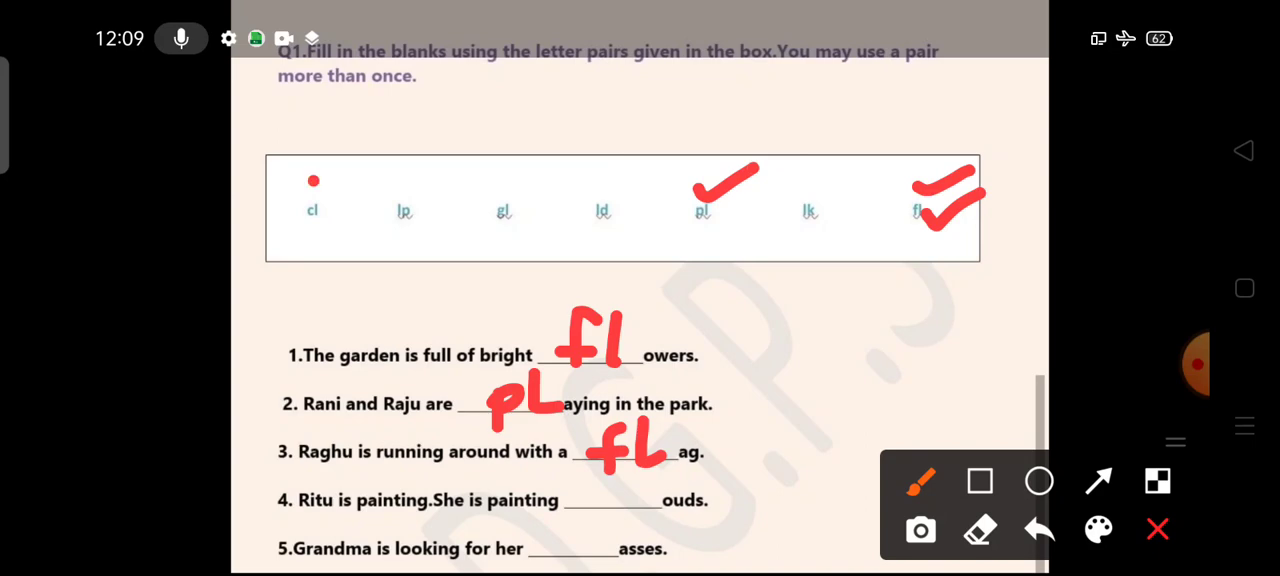
left_click_drag(310, 195, 370, 160)
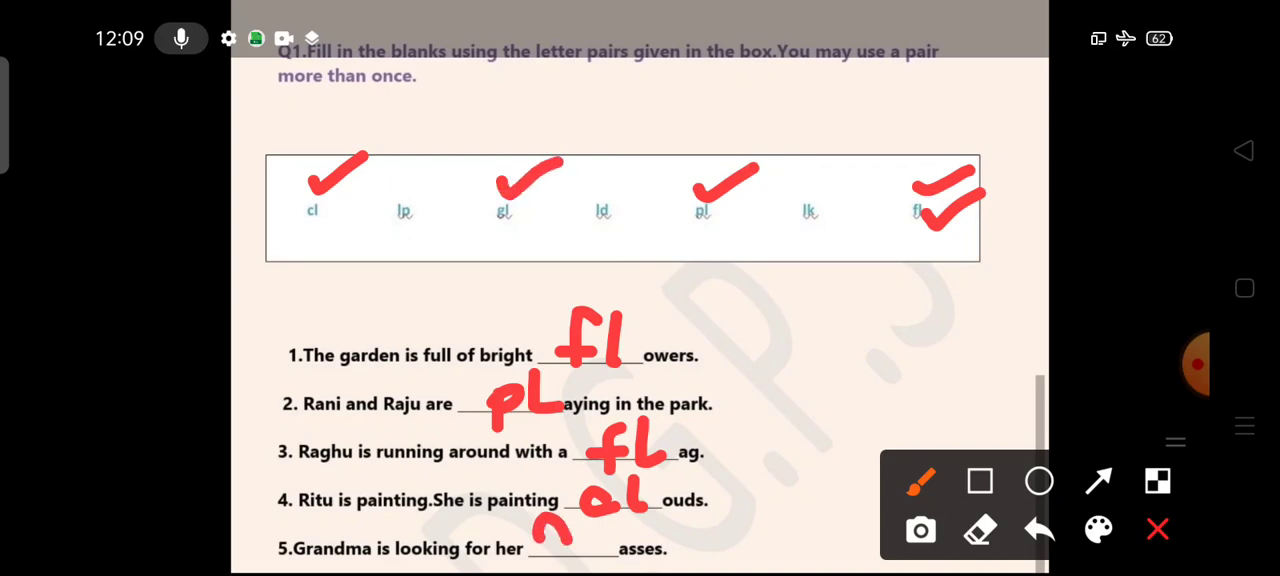
left_click_drag(545, 530, 615, 560)
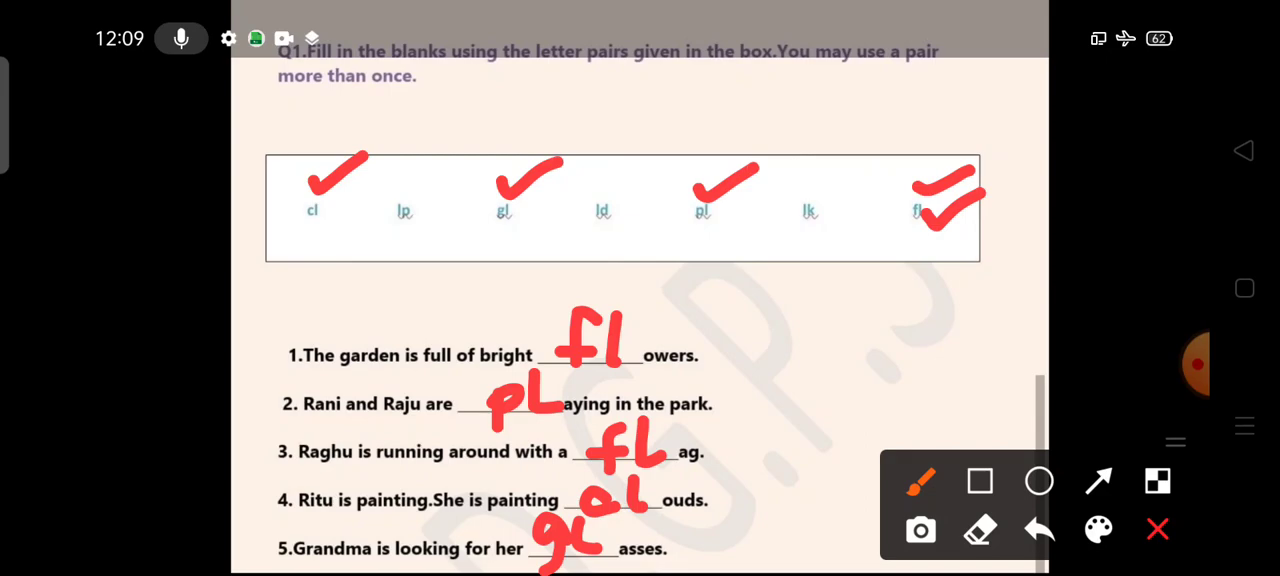
left_click(1157, 529)
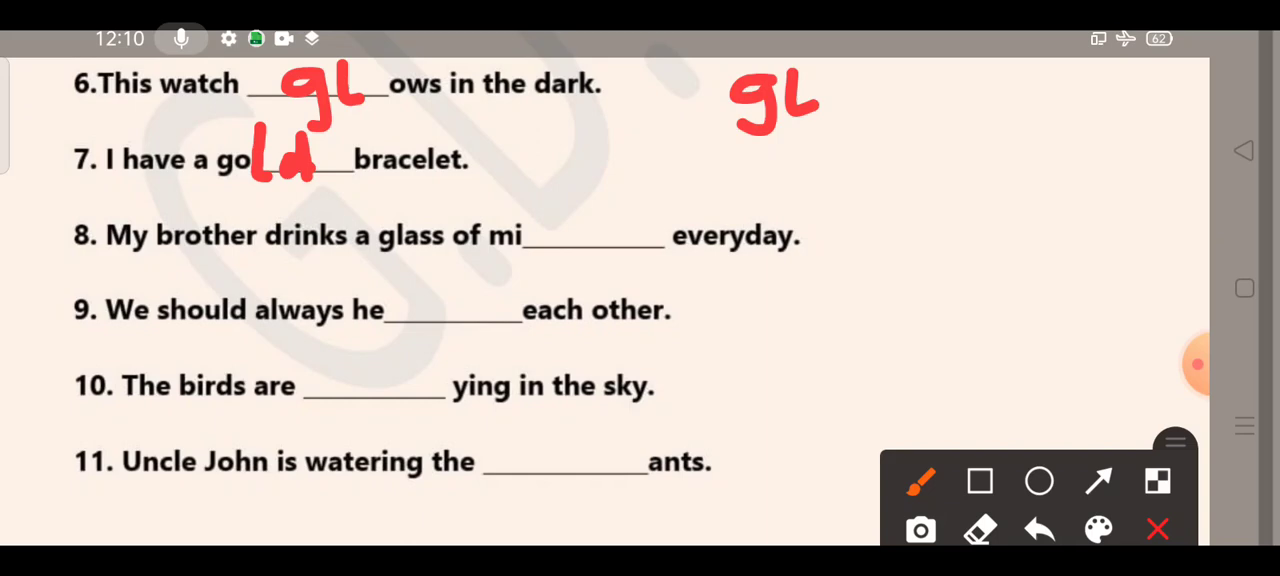
Step: Write lk, lp and fl in blanks 8–10 and underline 'ants' in question 11
left_click_drag(538, 200, 538, 240)
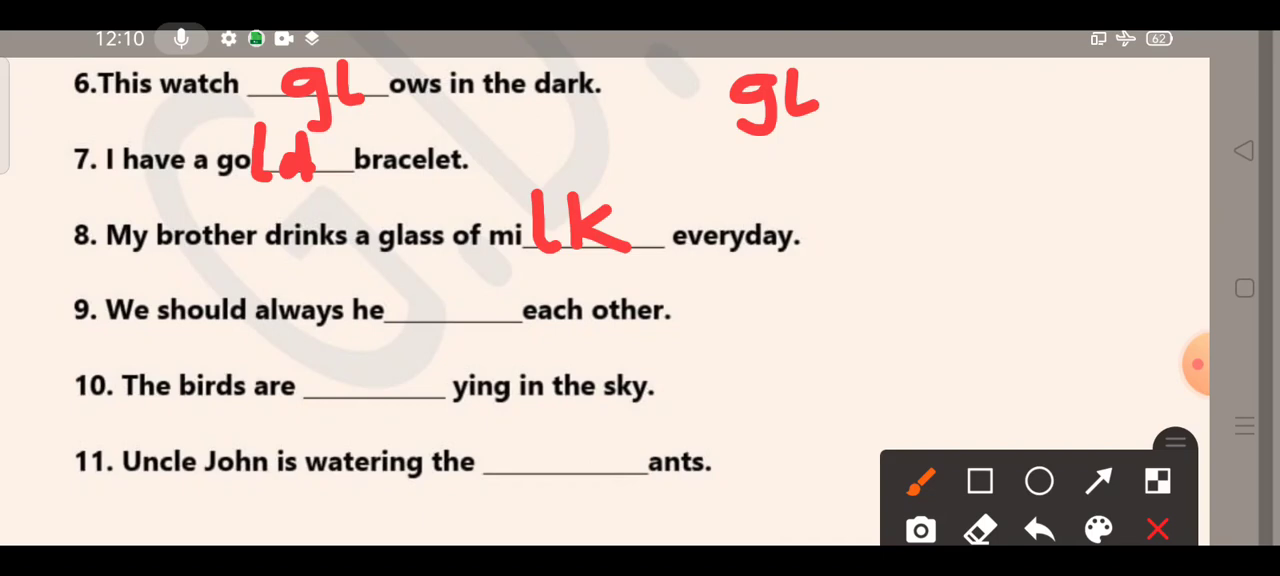
left_click_drag(400, 290, 430, 330)
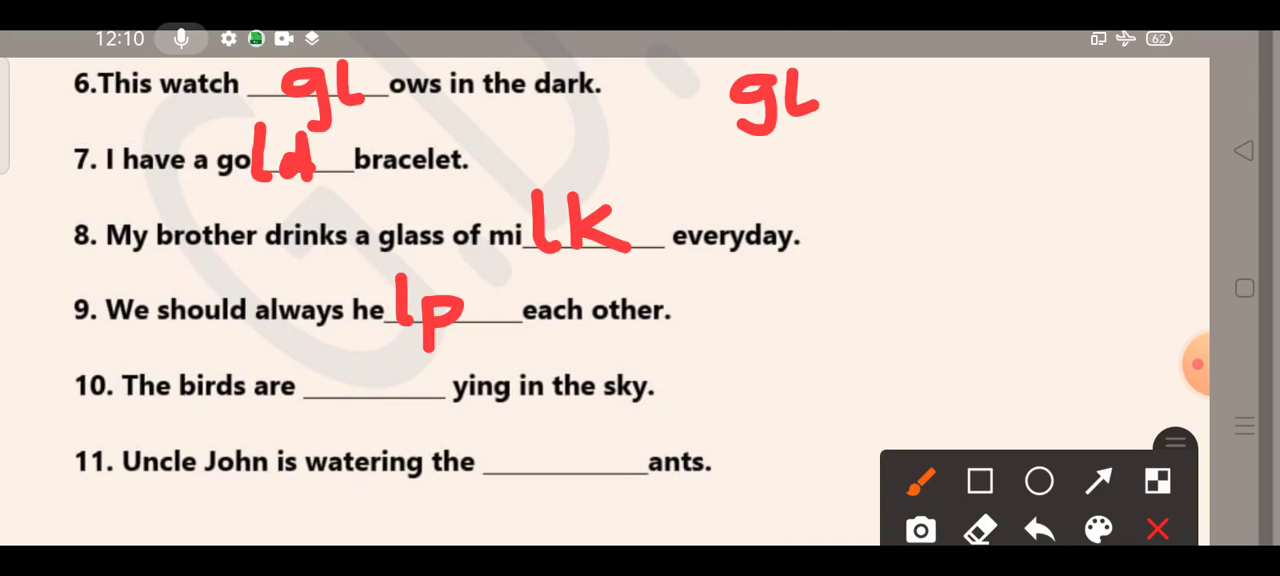
left_click_drag(375, 370, 395, 360)
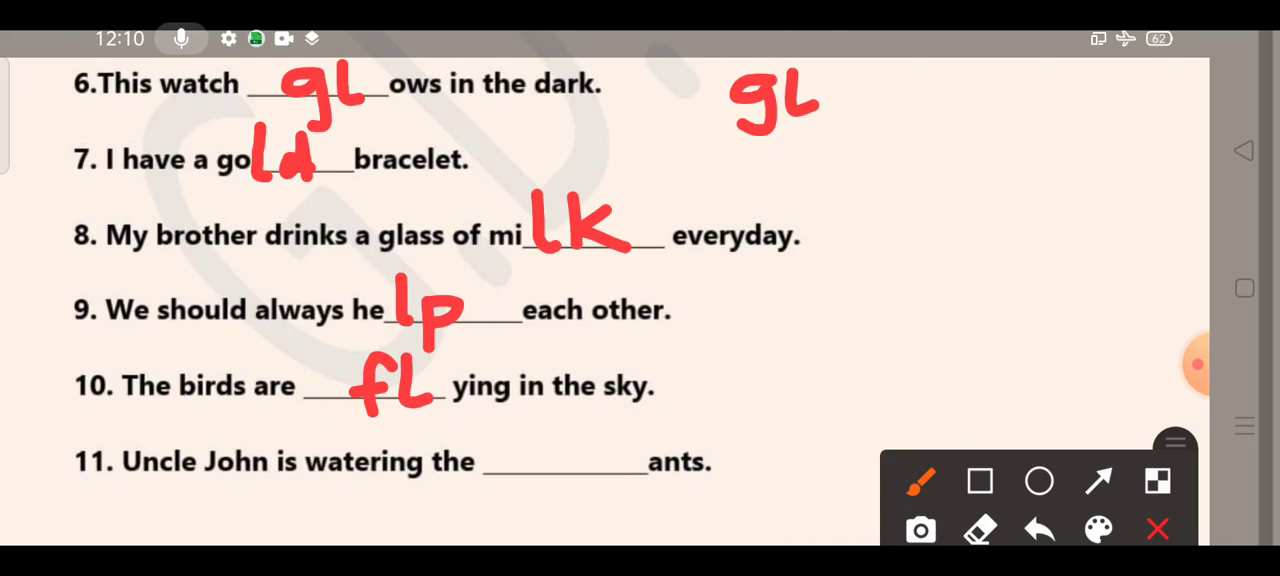
left_click_drag(638, 497, 717, 497)
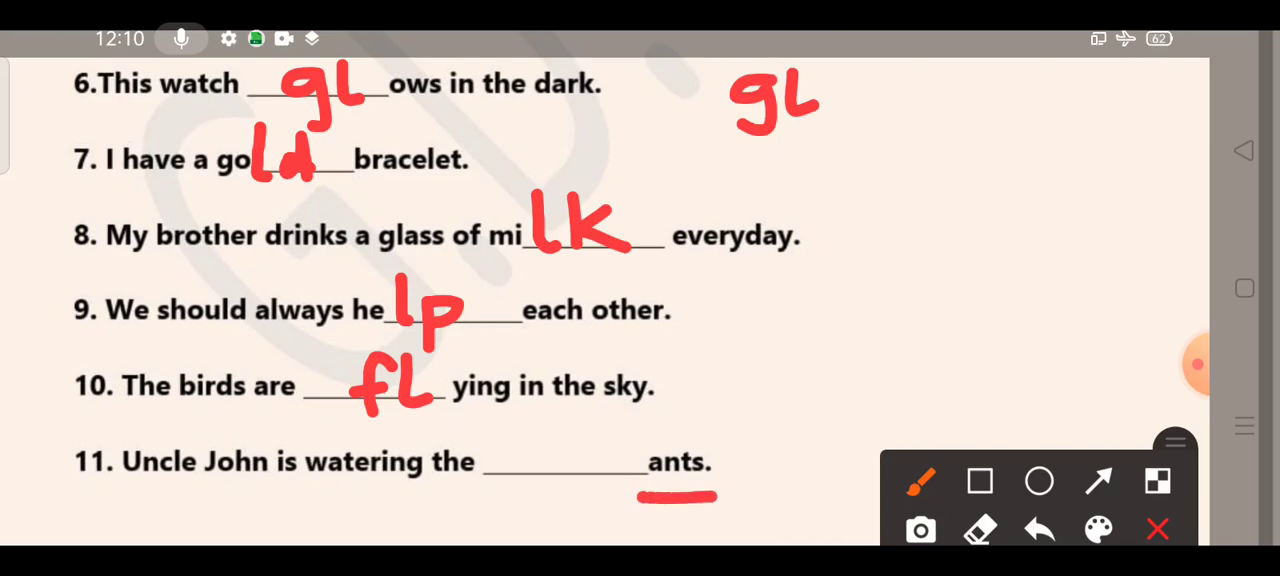